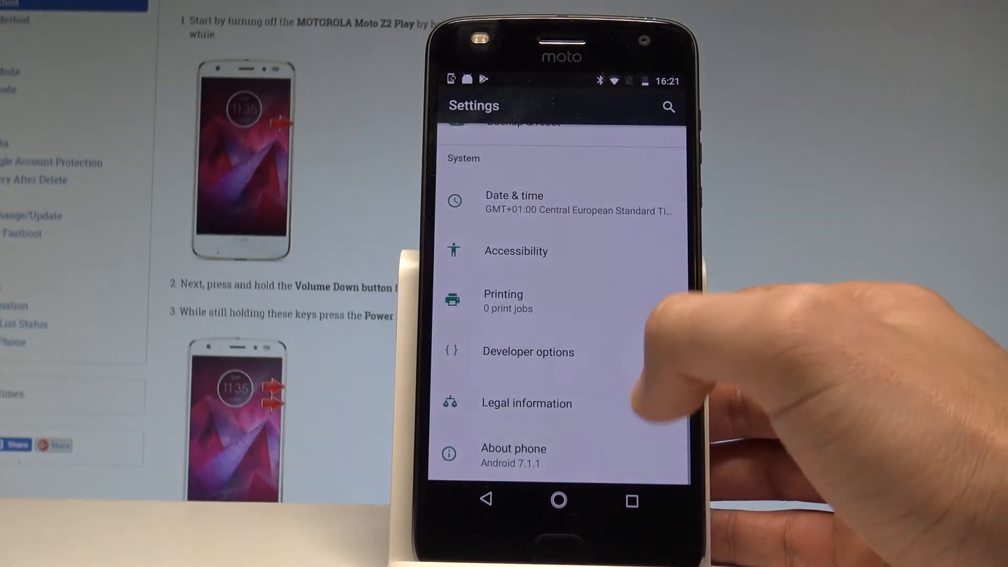
Scroll the Settings list down and open Languages & input.
scroll(down, 3)
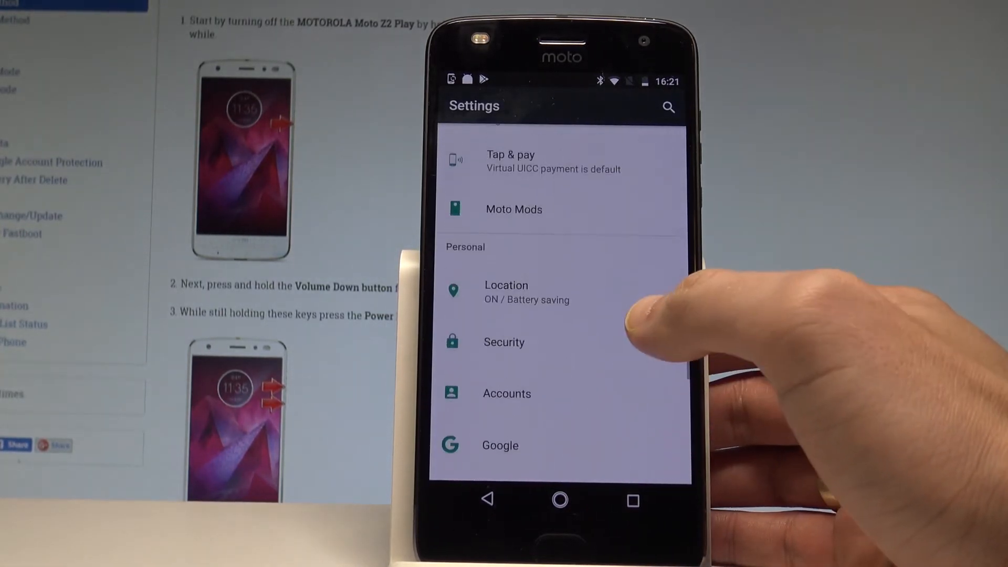
scroll(down, 3)
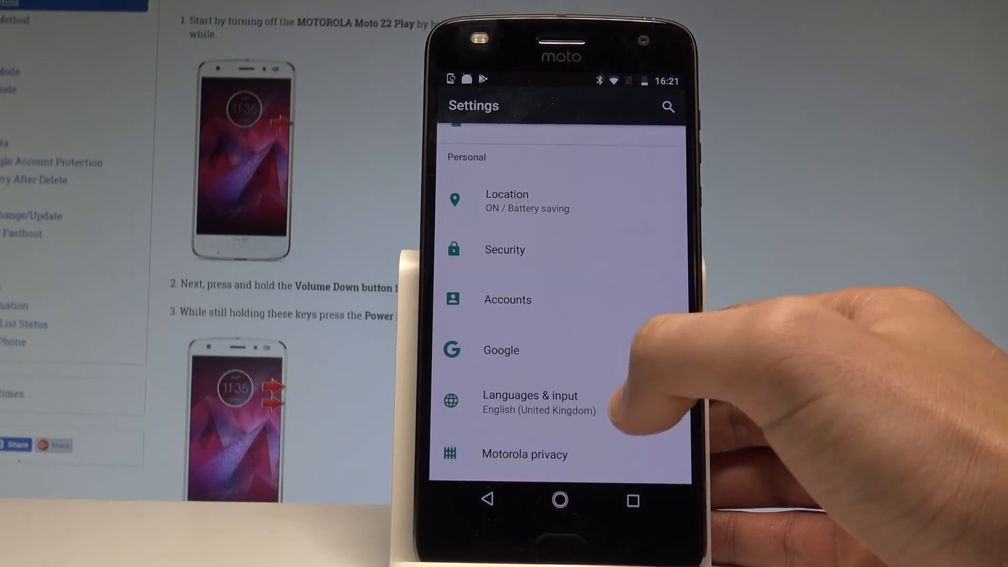
click(531, 403)
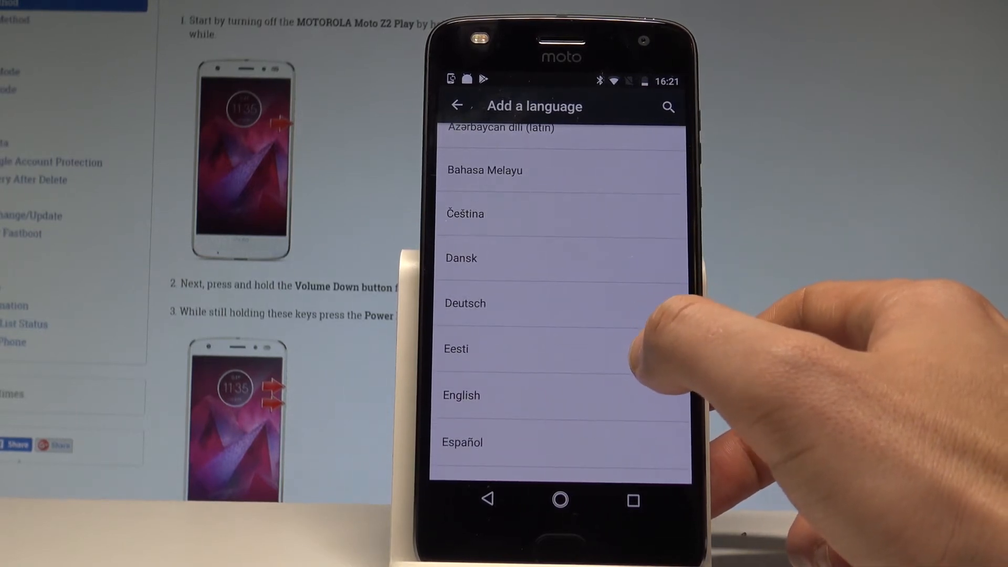
Choose Español from the Add a language list.
click(462, 443)
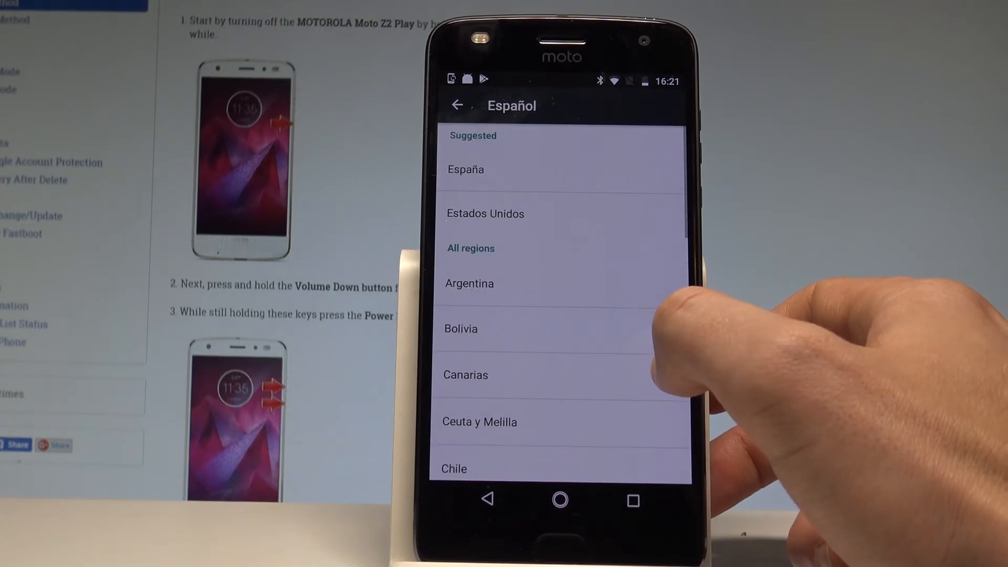
Select España as the region for the added Spanish language.
click(466, 169)
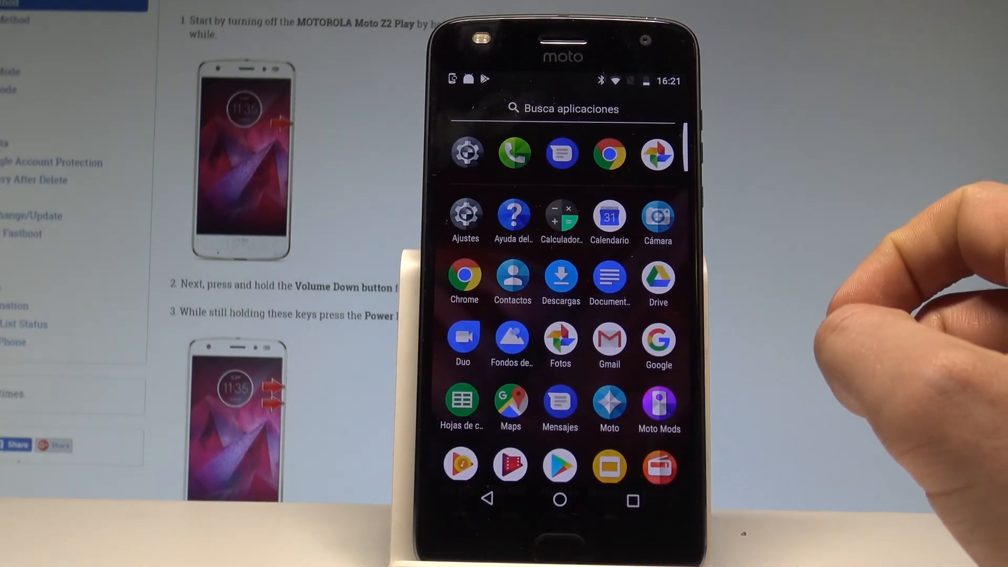
Open Ajustes and go to Idiomas y entrada de texto.
click(465, 213)
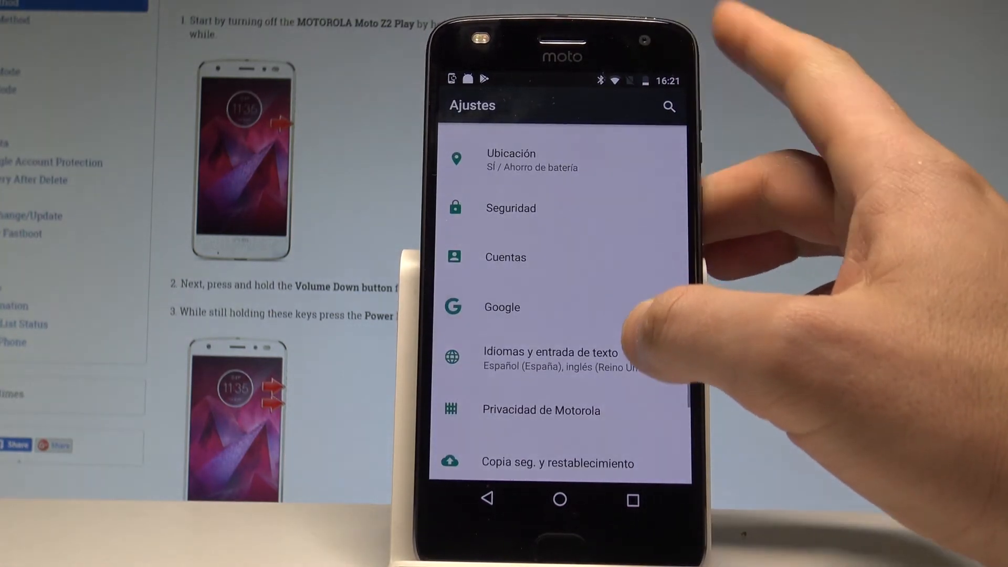
click(561, 356)
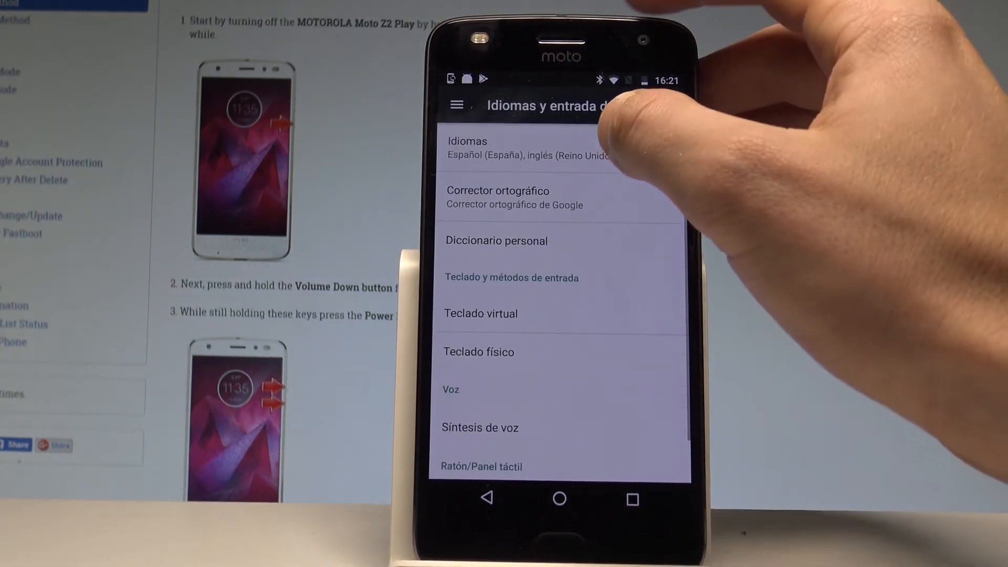